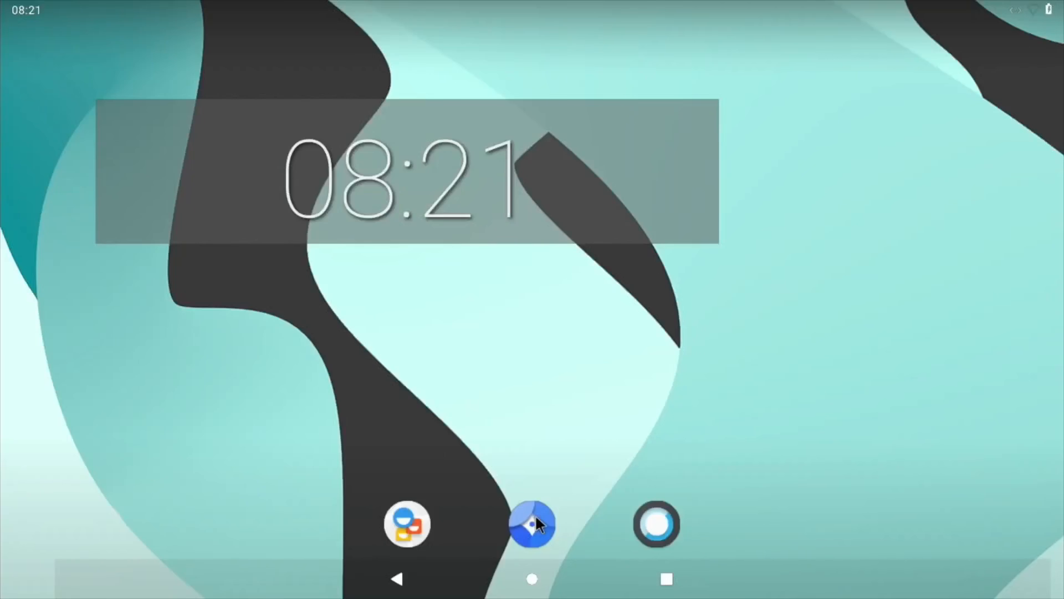
Launch Browser and enter 'bbc' into the Google search box.
left_click(532, 523)
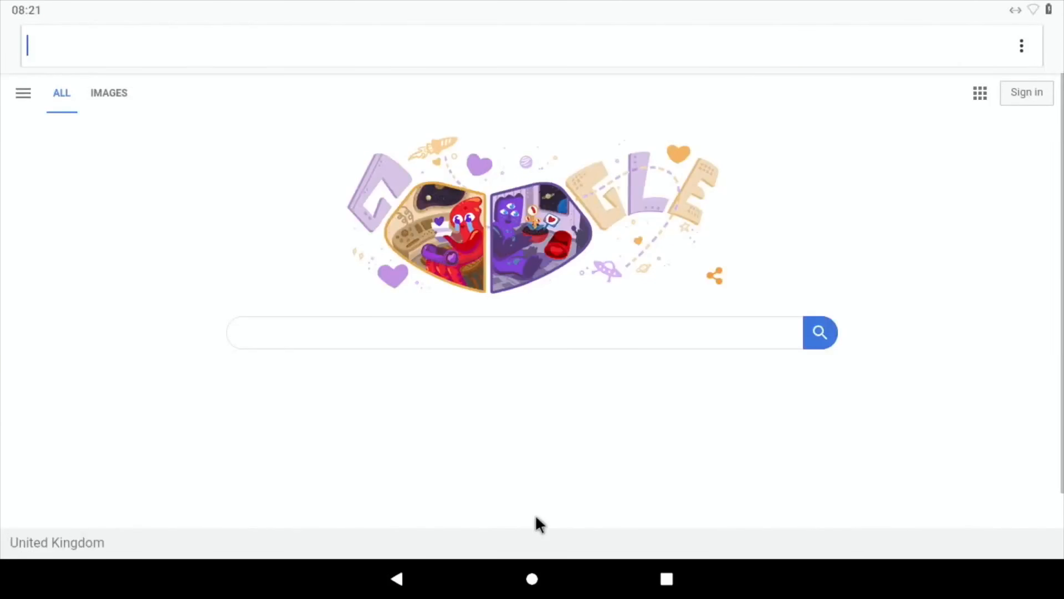
mouse_move(260, 248)
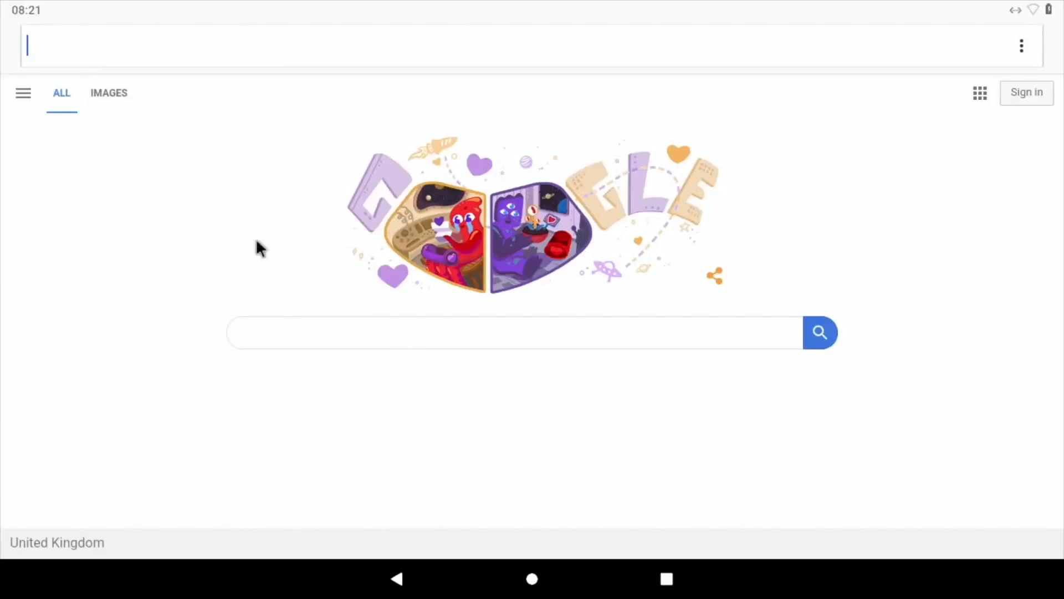
type("b")
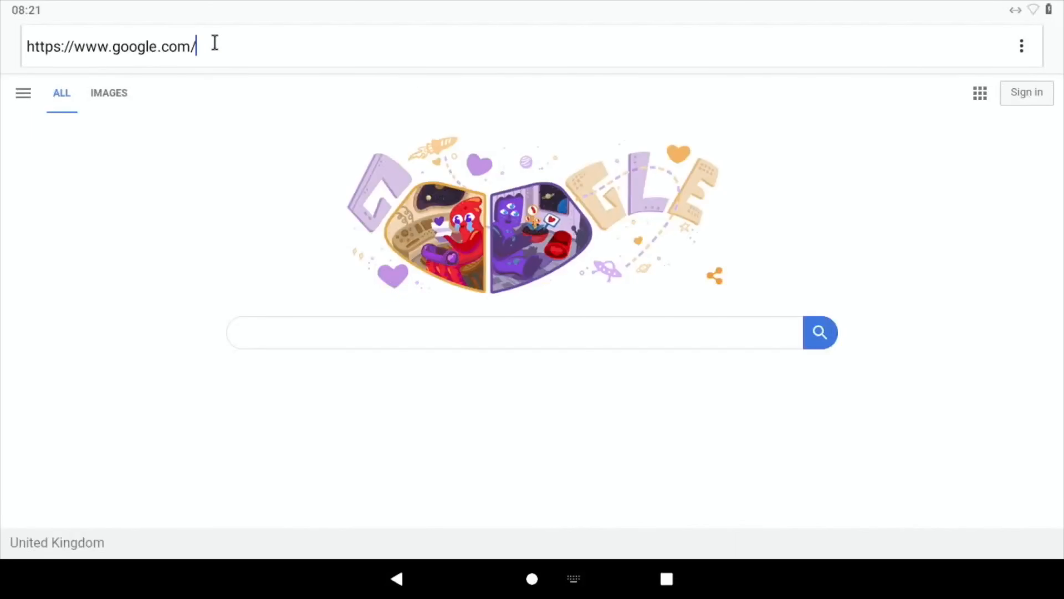
type("bbc")
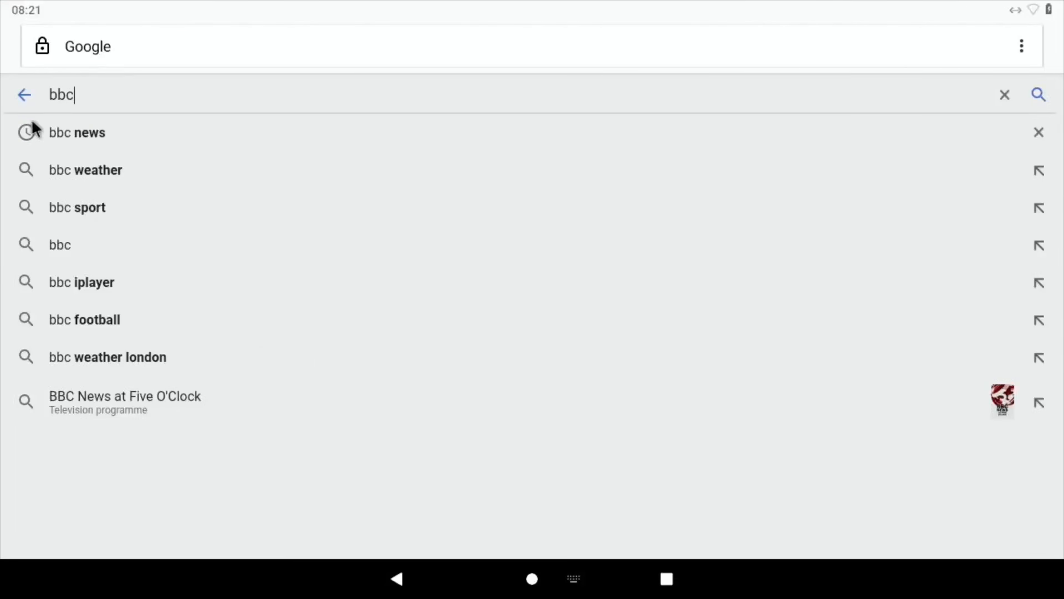
Search 'bbc weather' and open the 'EX33 - BBC Weather' result.
left_click(85, 169)
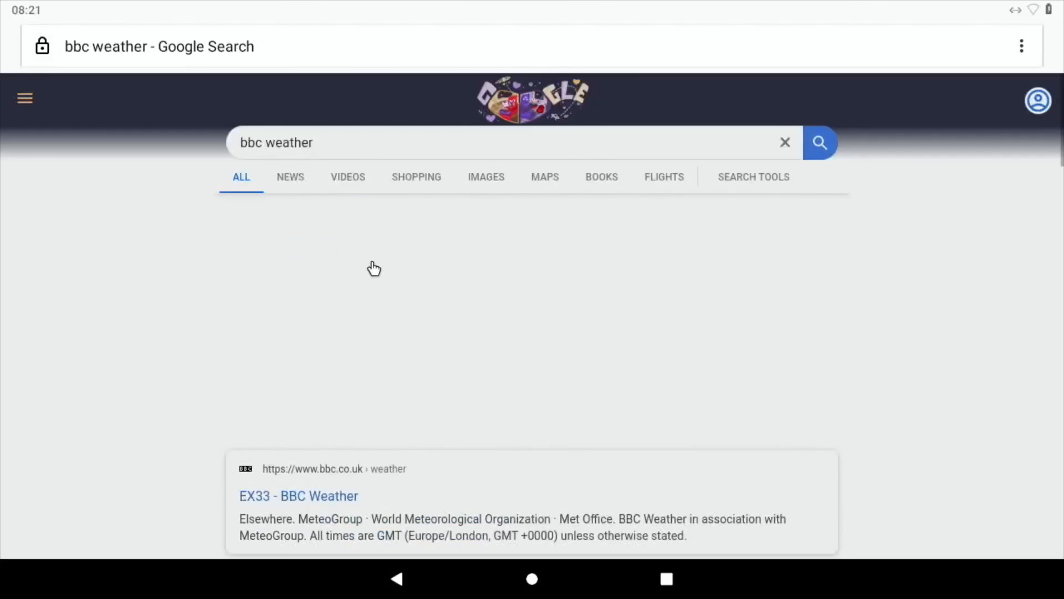
left_click(310, 247)
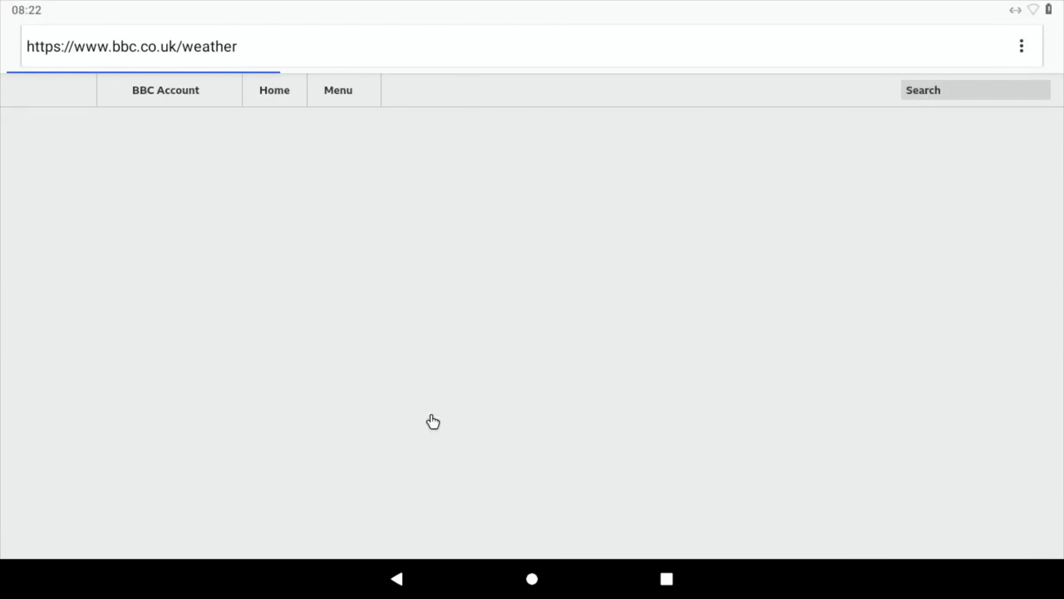
left_click(532, 579)
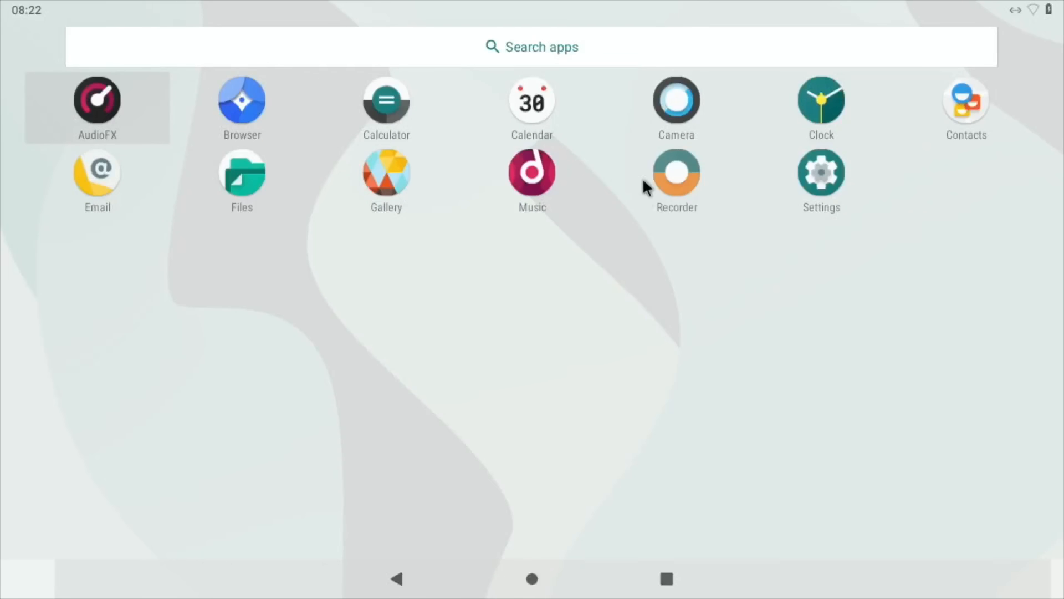
mouse_move(659, 128)
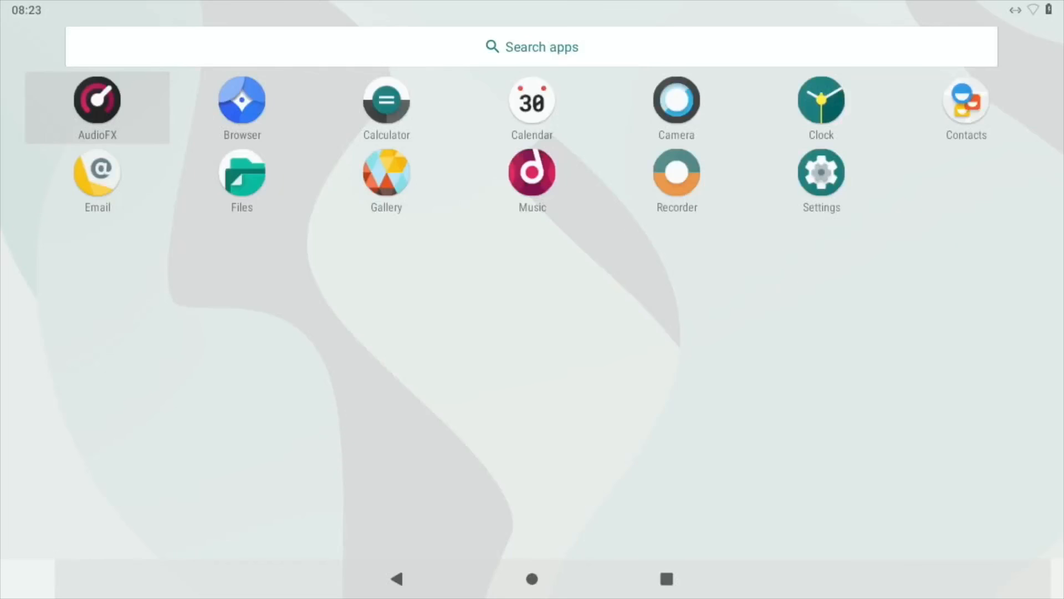
mouse_move(757, 275)
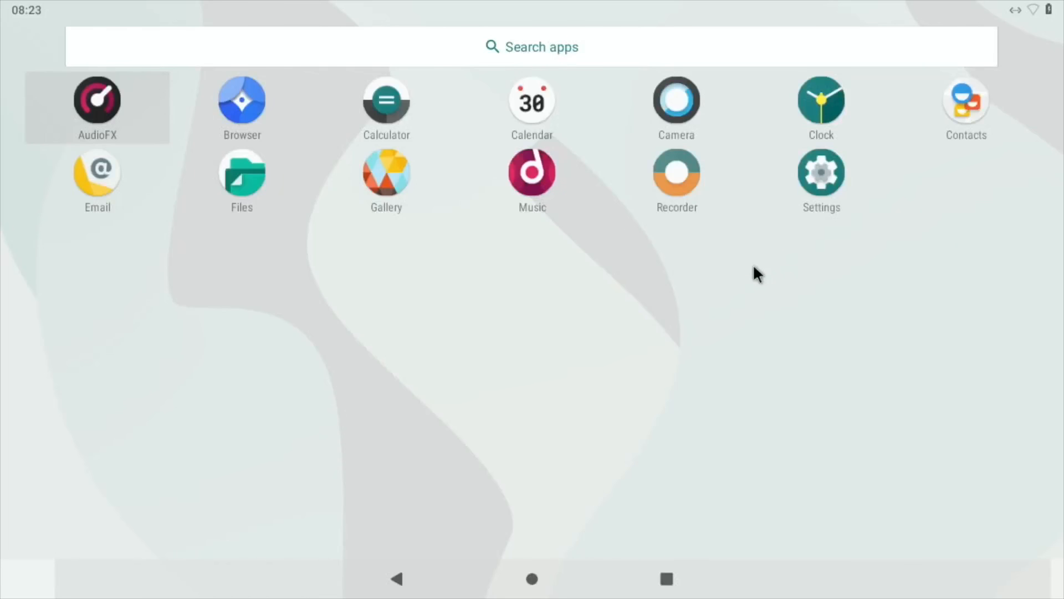
mouse_move(227, 267)
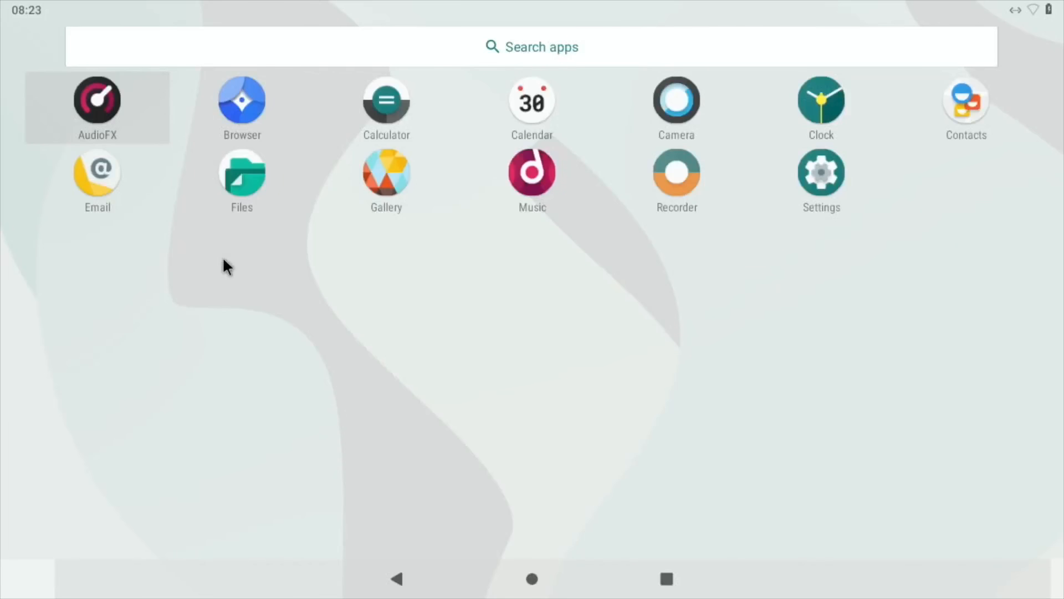
mouse_move(883, 175)
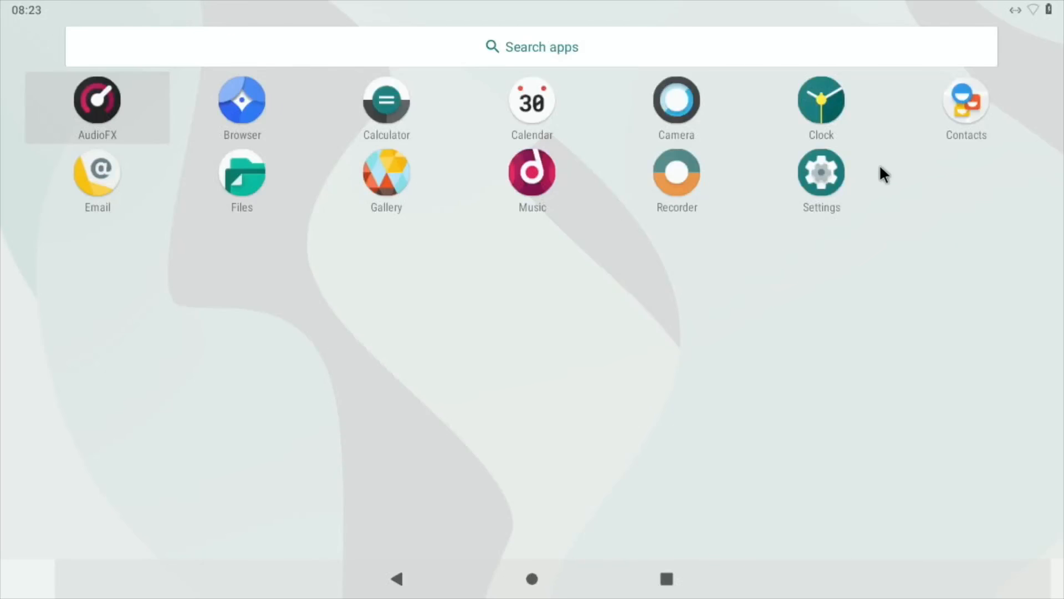
Tap the Settings icon in the app drawer.
left_click(820, 172)
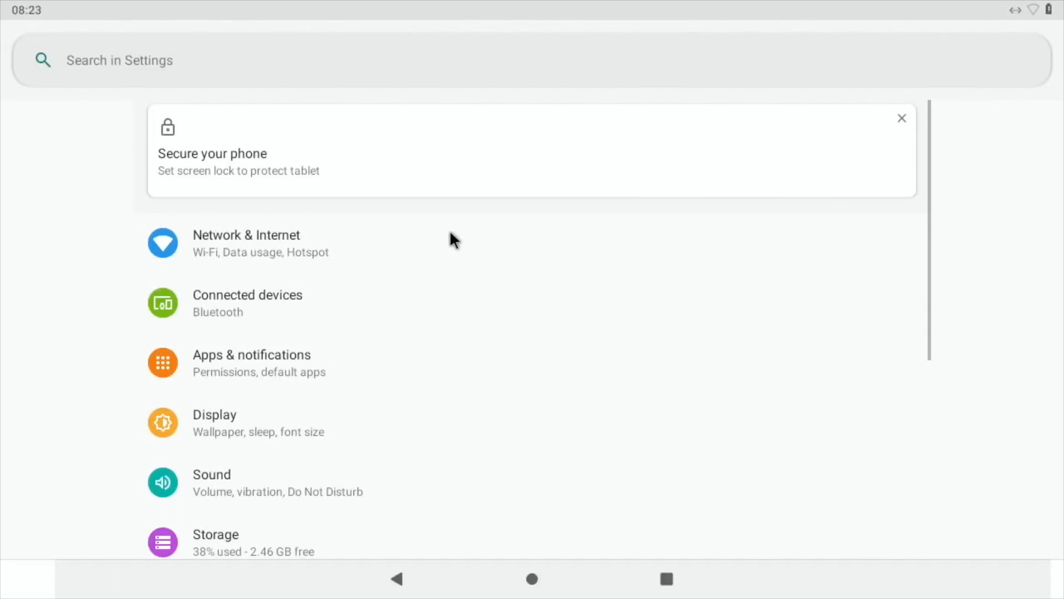
Scroll the Settings list, then search settings for 'key'.
scroll("down", 3)
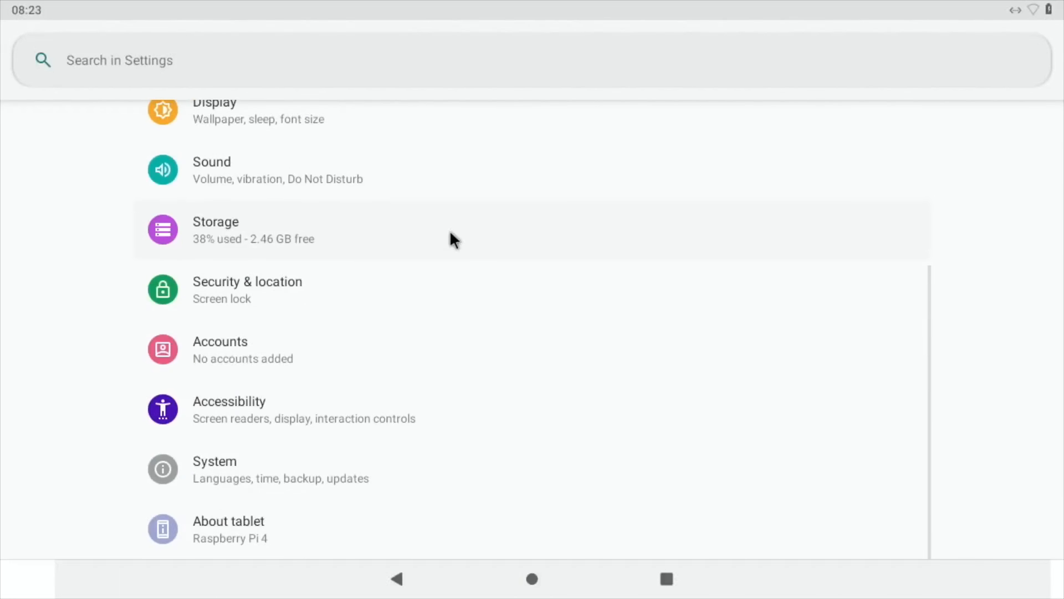
scroll("down", 3)
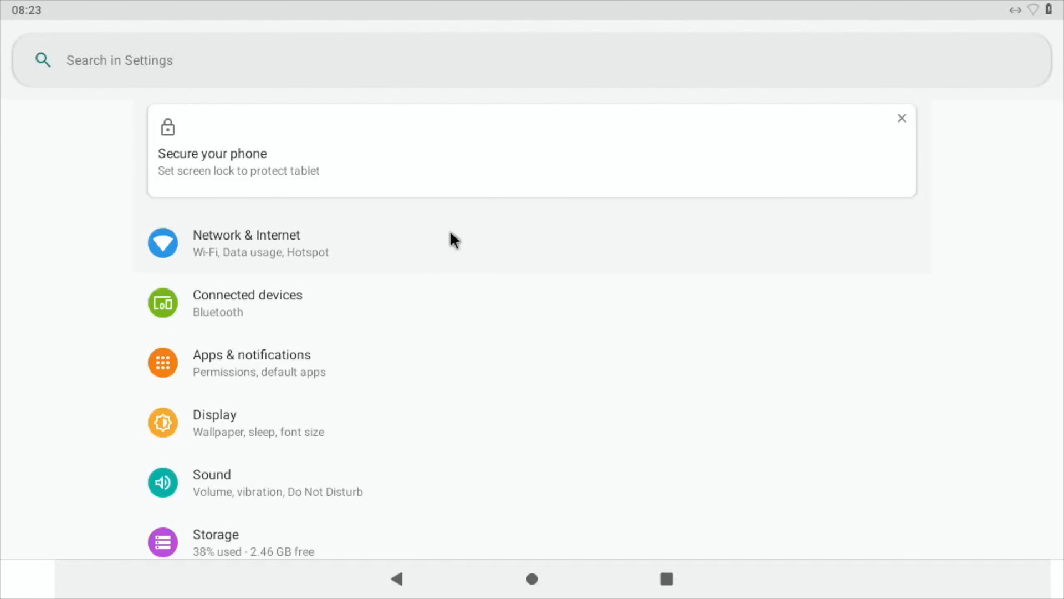
scroll("down", 3)
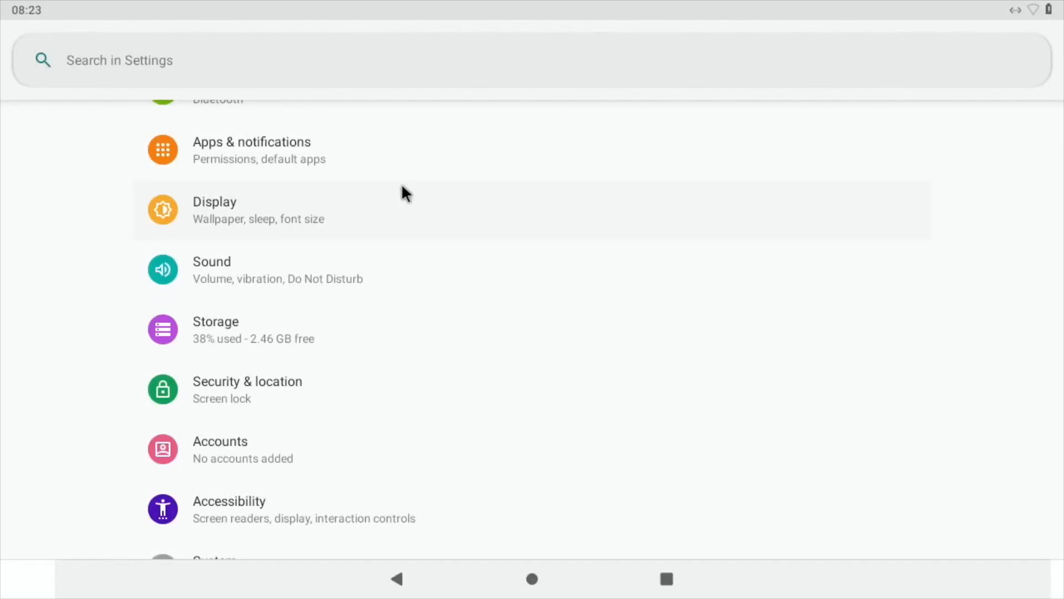
mouse_move(244, 84)
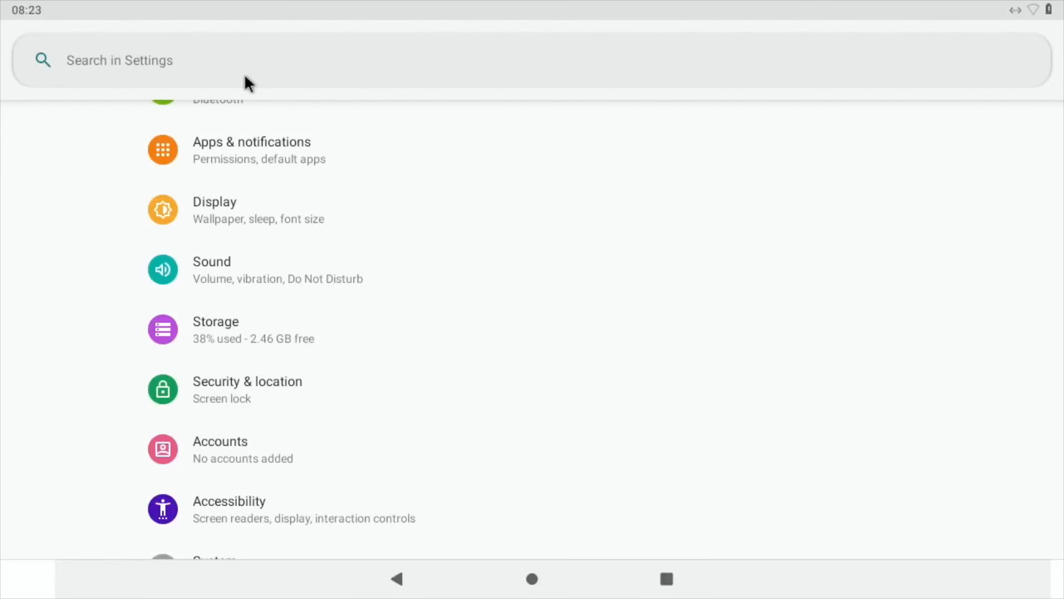
type("key")
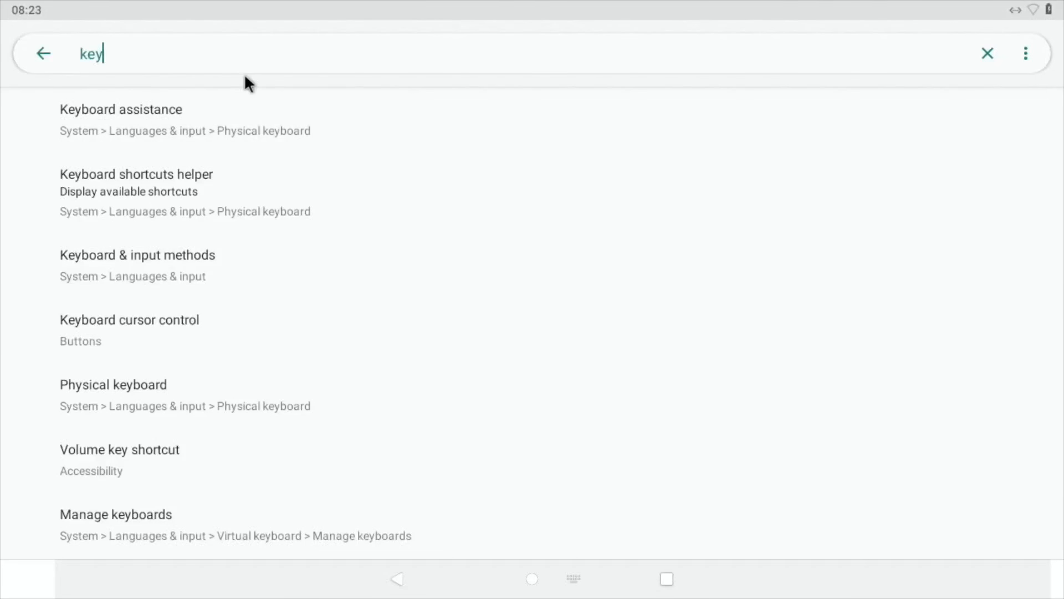
mouse_move(143, 119)
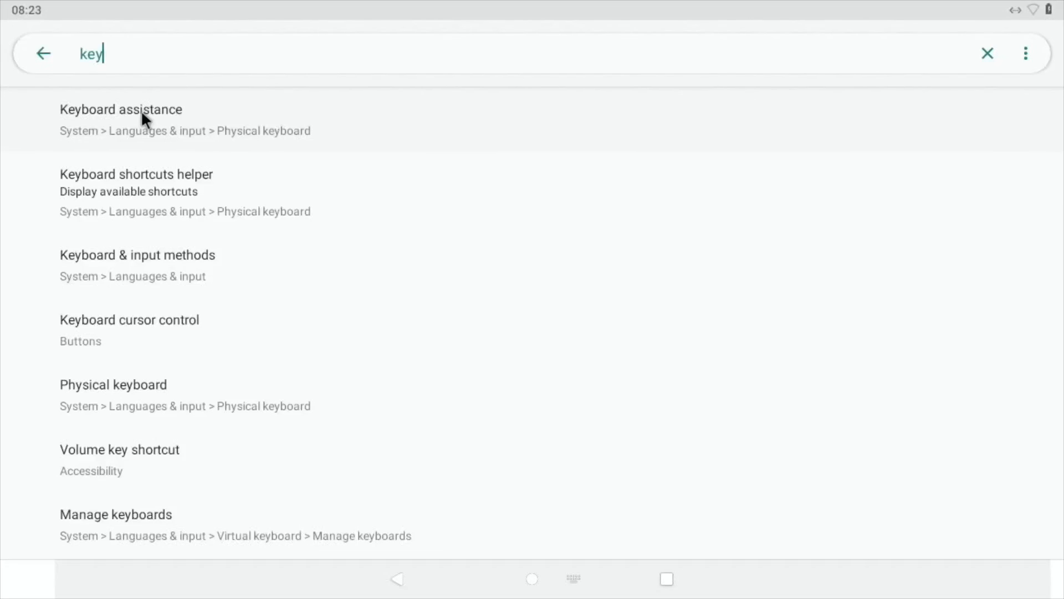
mouse_move(148, 242)
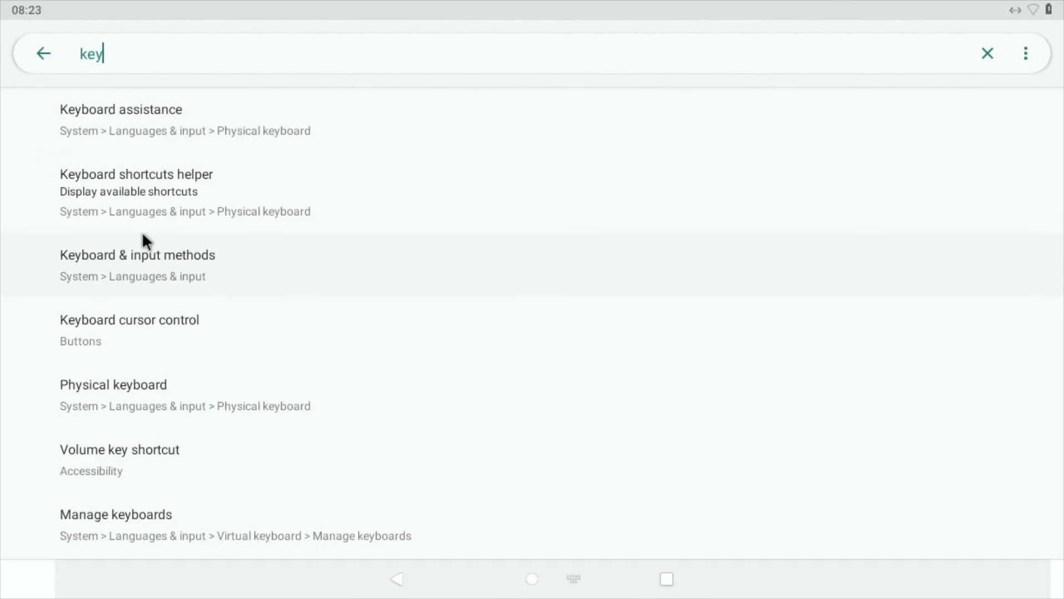
Open the 'Keyboard & input methods' search result.
left_click(138, 263)
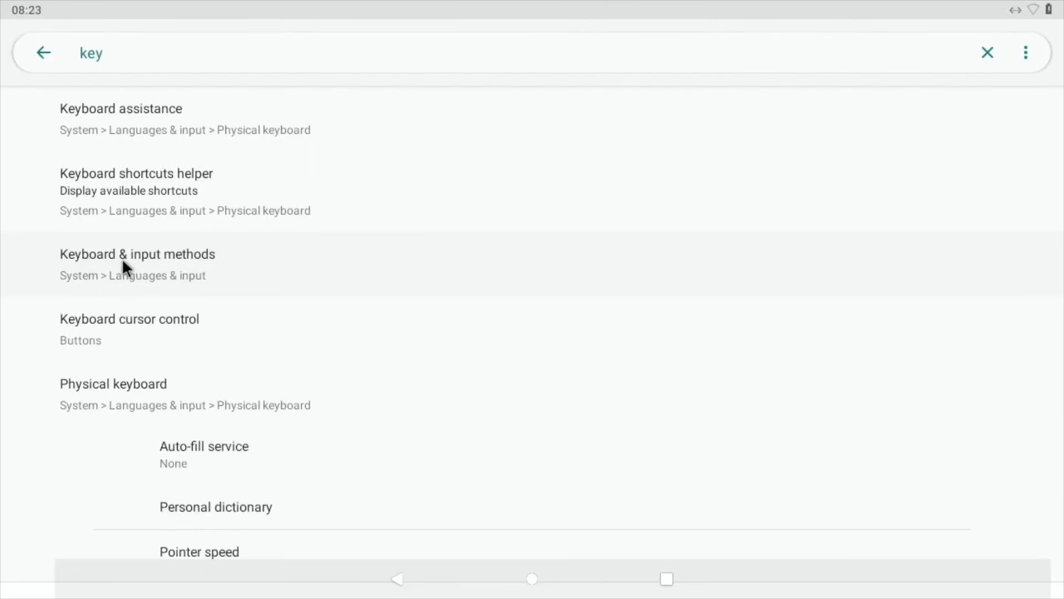
left_click(137, 254)
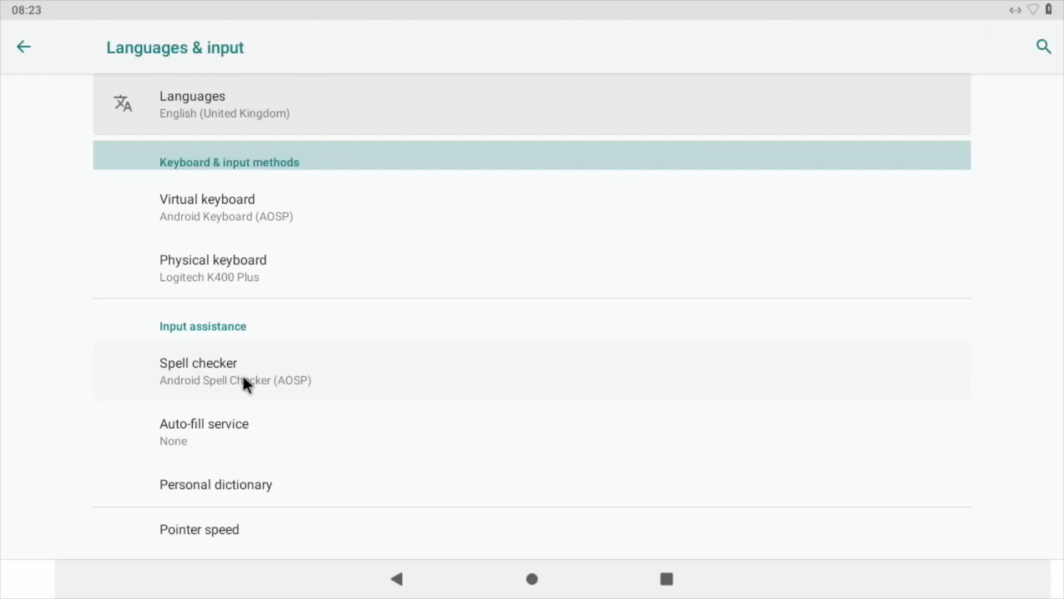
Open Physical keyboard, view the keyboard shortcuts helper, then close it with Done.
left_click(212, 267)
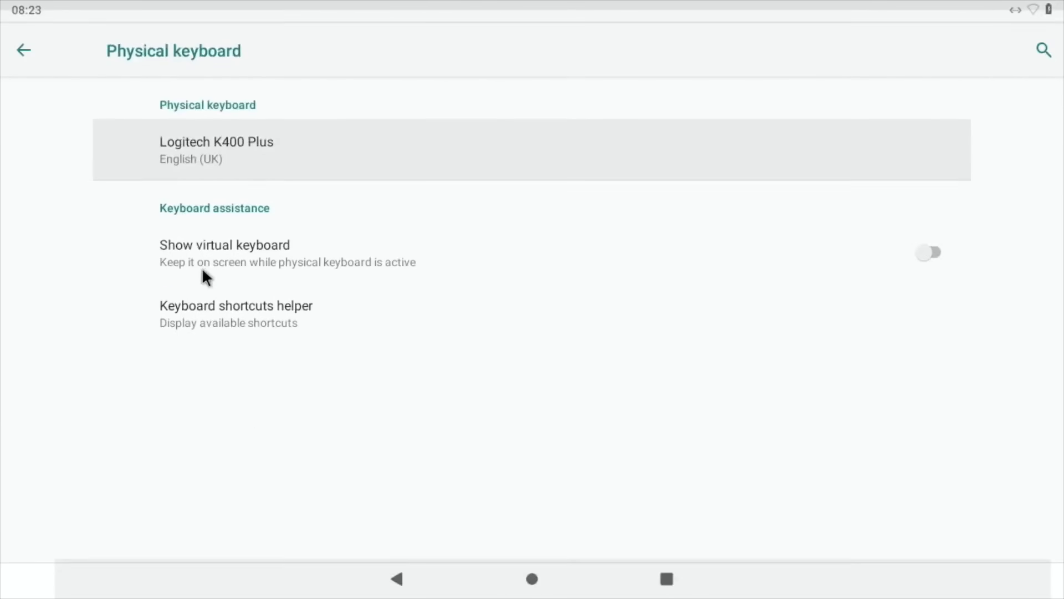
left_click(236, 309)
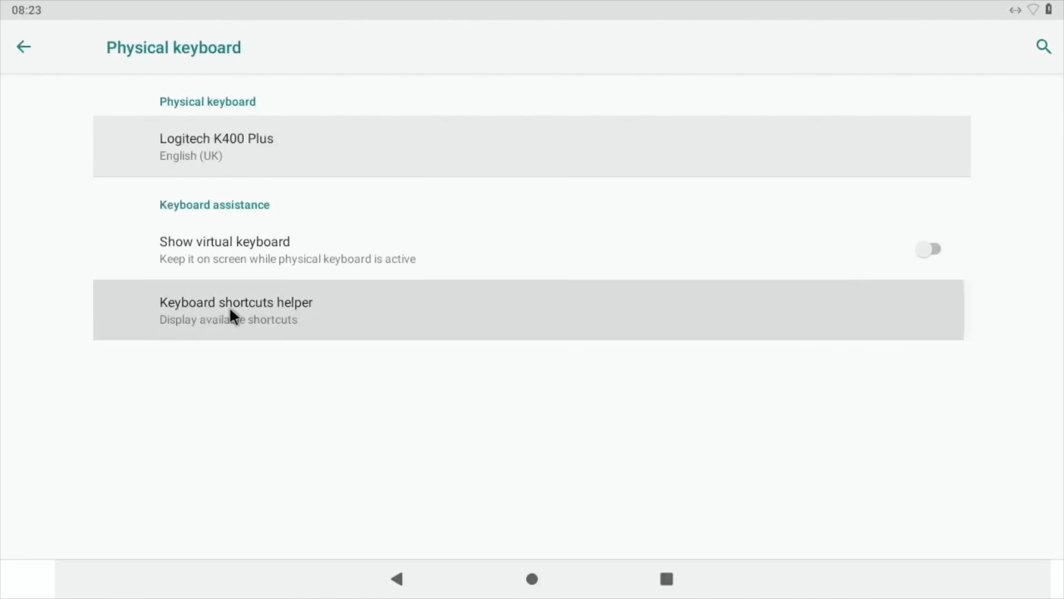
left_click(237, 310)
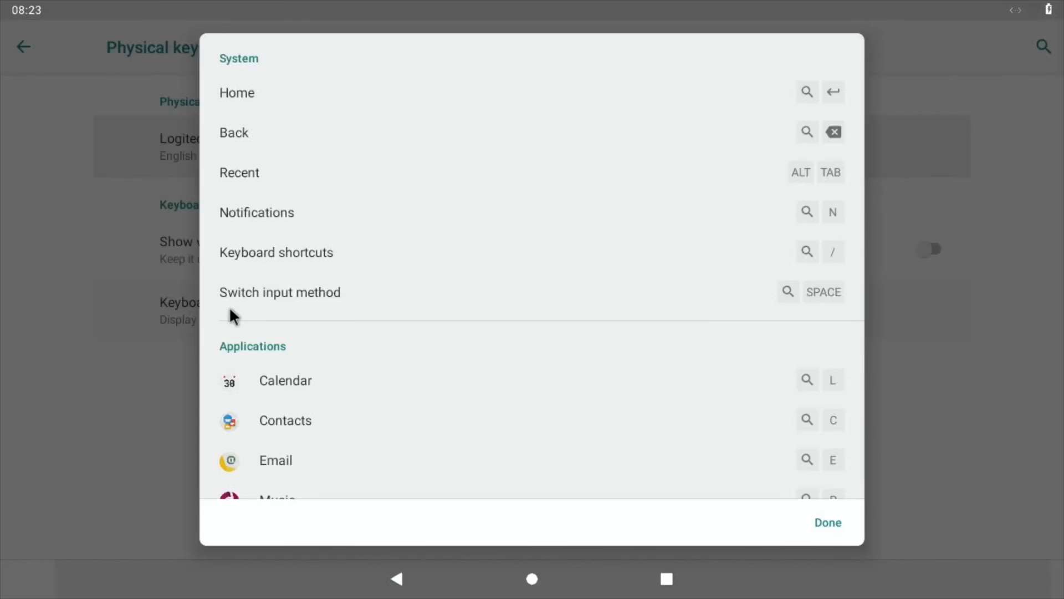
mouse_move(435, 147)
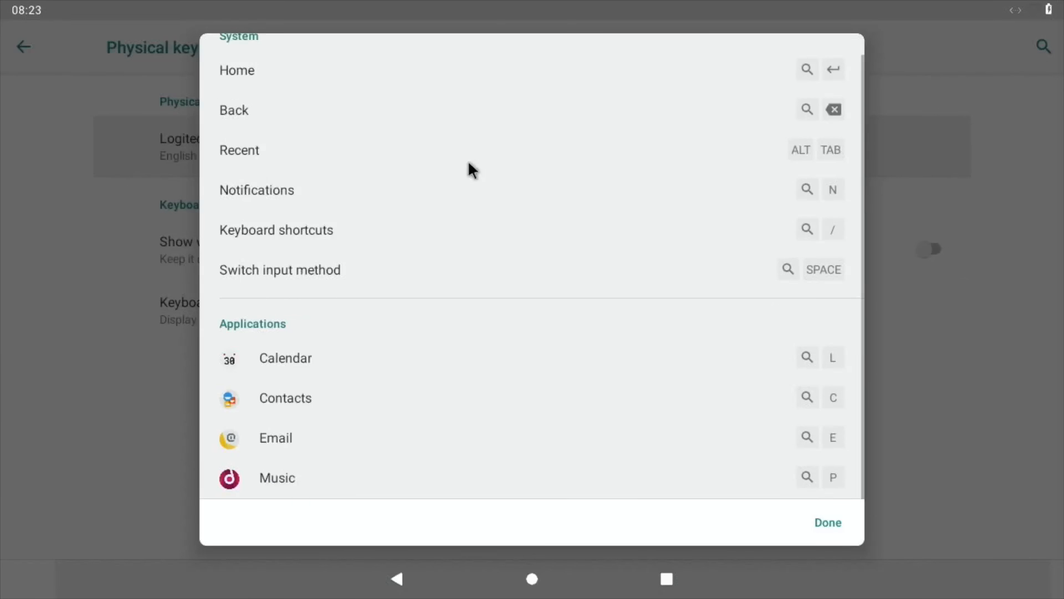
mouse_move(367, 399)
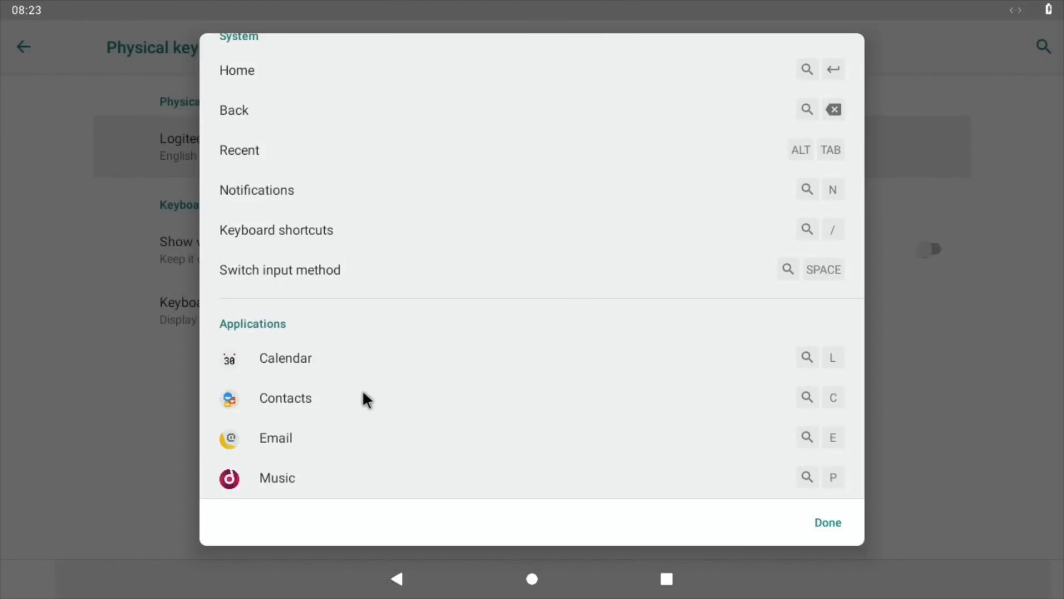
mouse_move(540, 403)
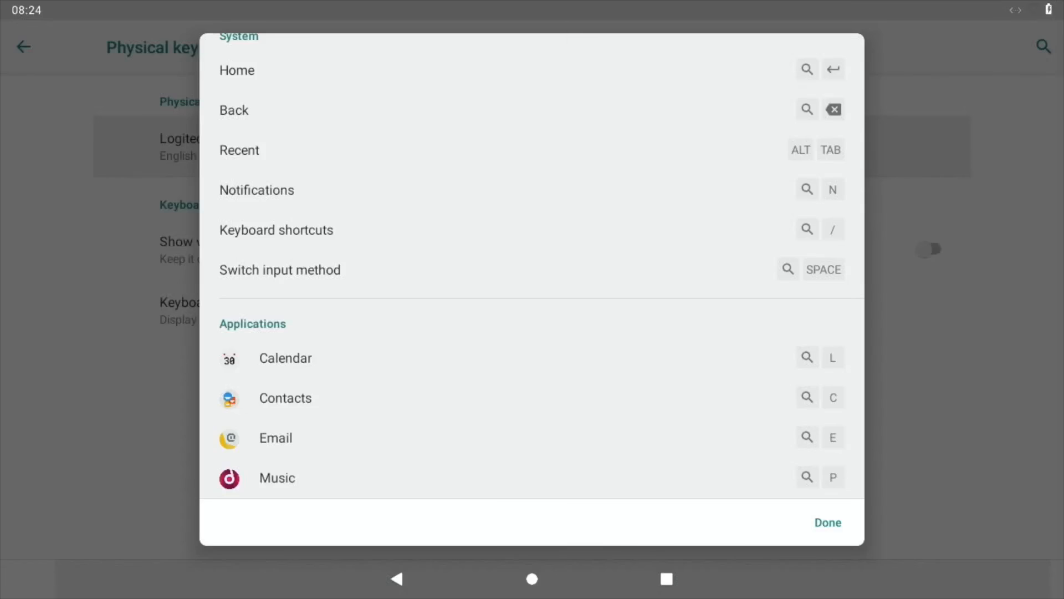
left_click(827, 523)
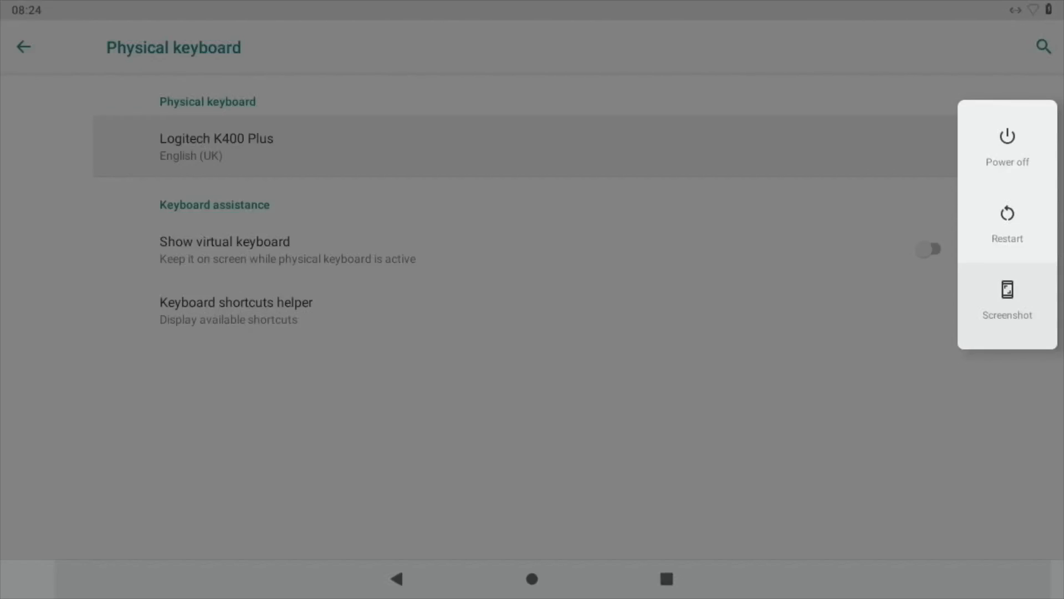
mouse_move(1011, 312)
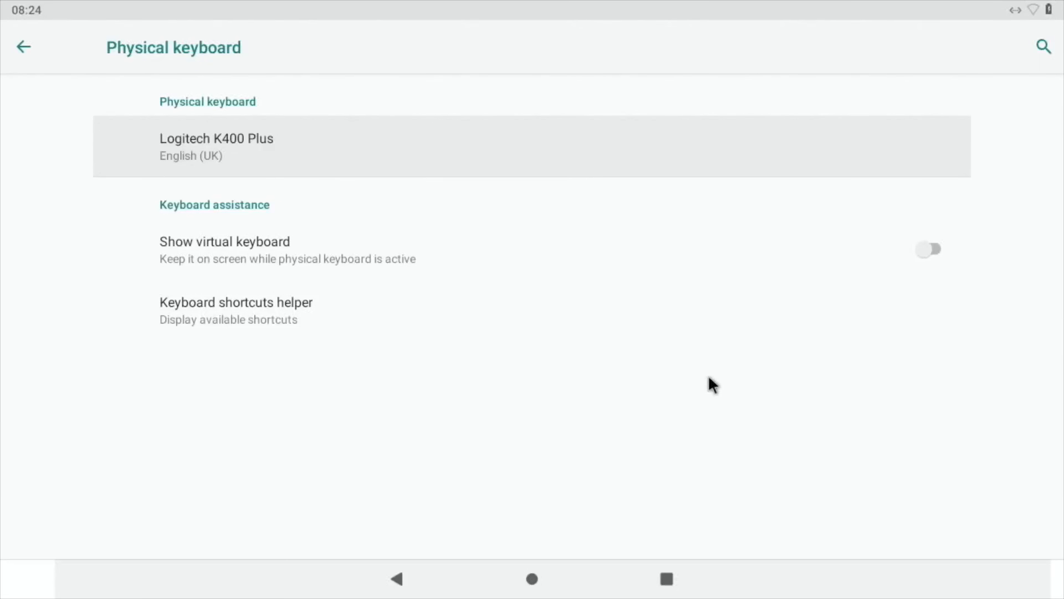
mouse_move(710, 385)
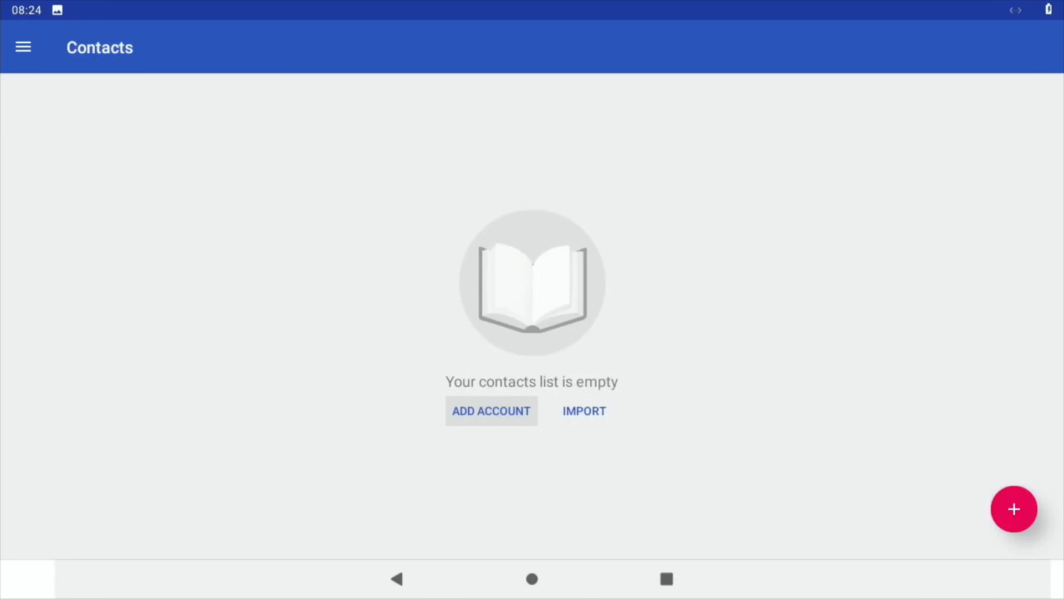
mouse_move(450, 350)
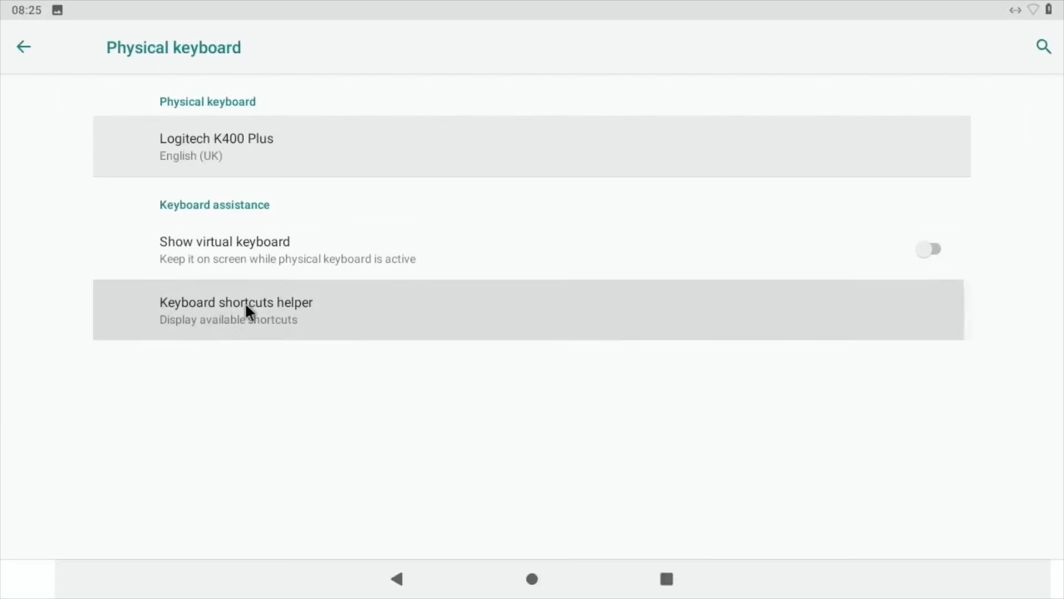
Reopen the Keyboard shortcuts helper over Physical keyboard settings.
left_click(236, 310)
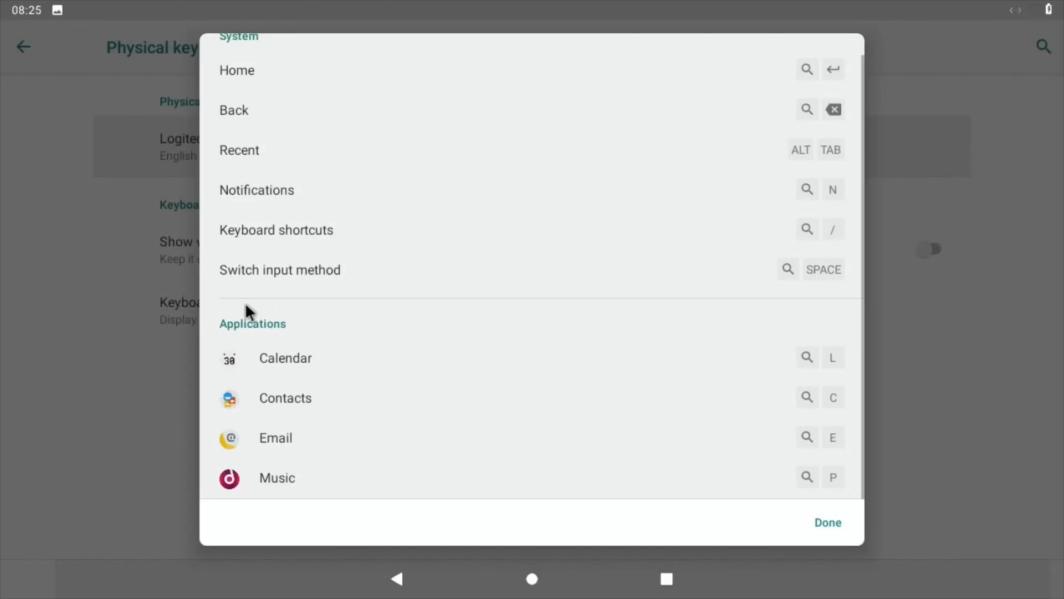
mouse_move(357, 406)
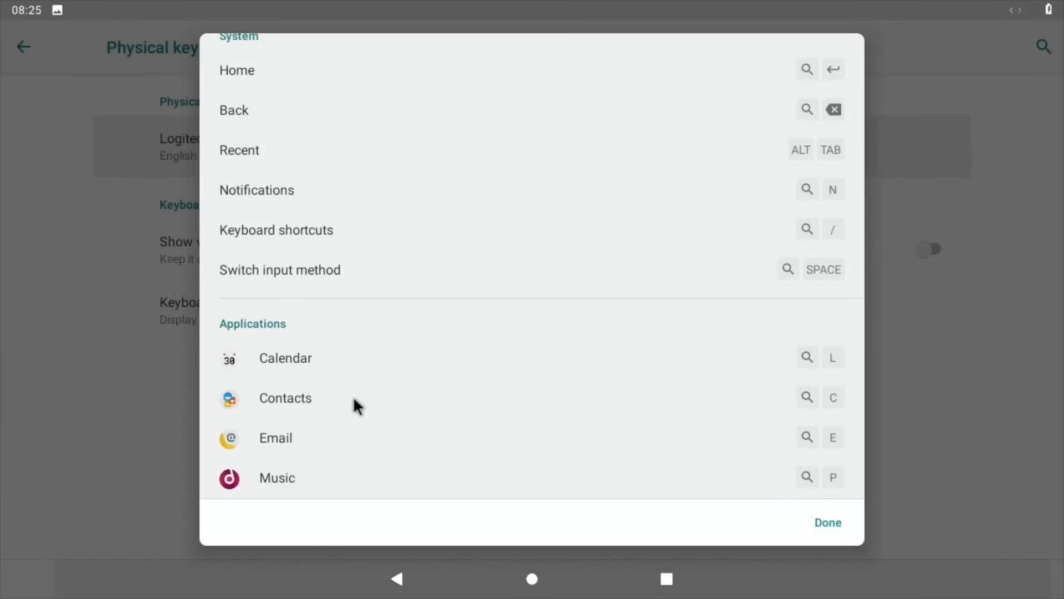
mouse_move(377, 396)
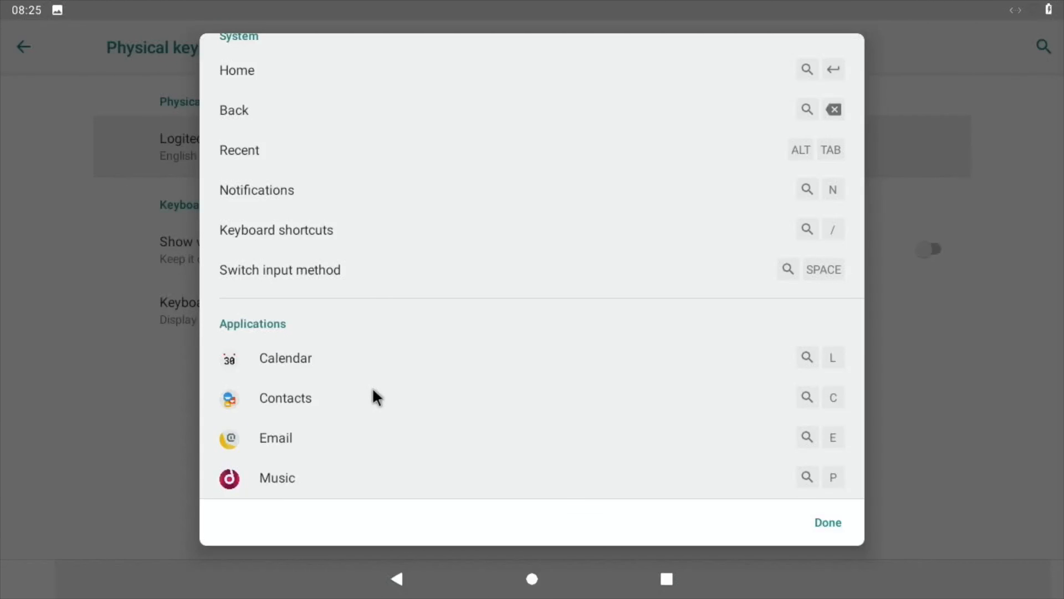
mouse_move(550, 536)
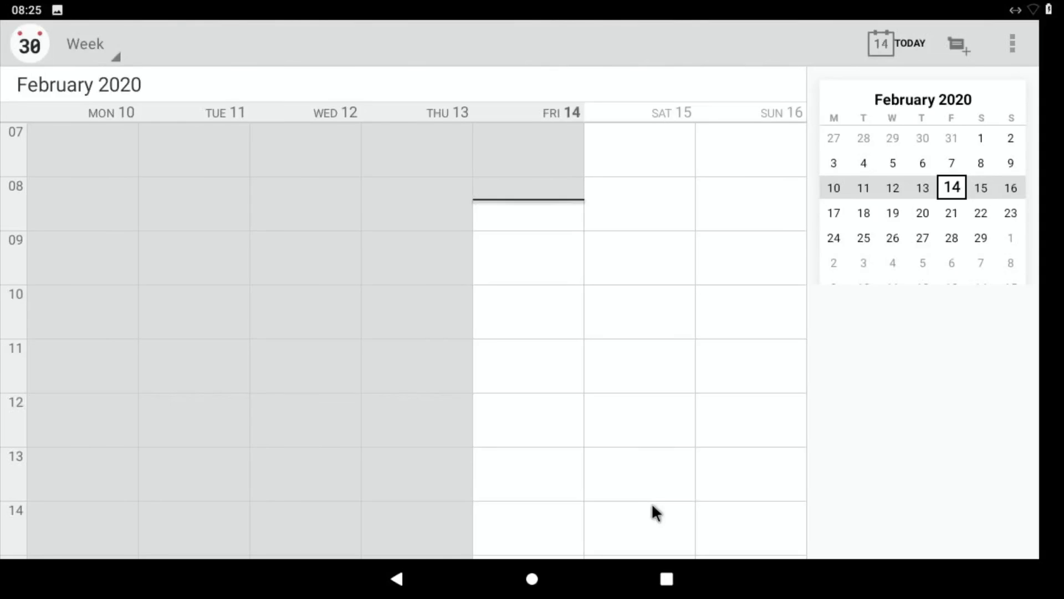
mouse_move(737, 553)
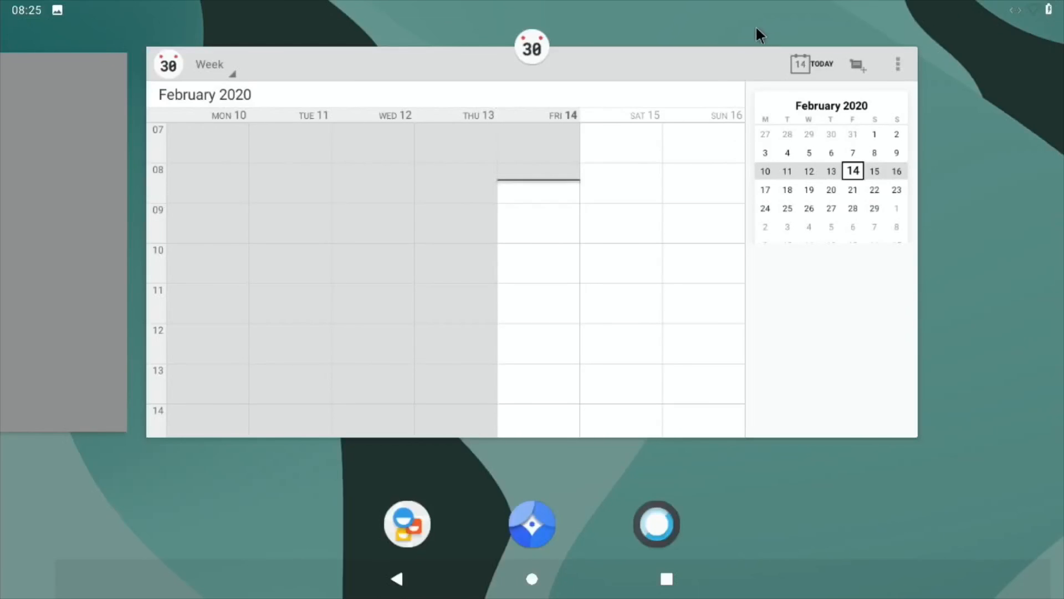
mouse_move(726, 64)
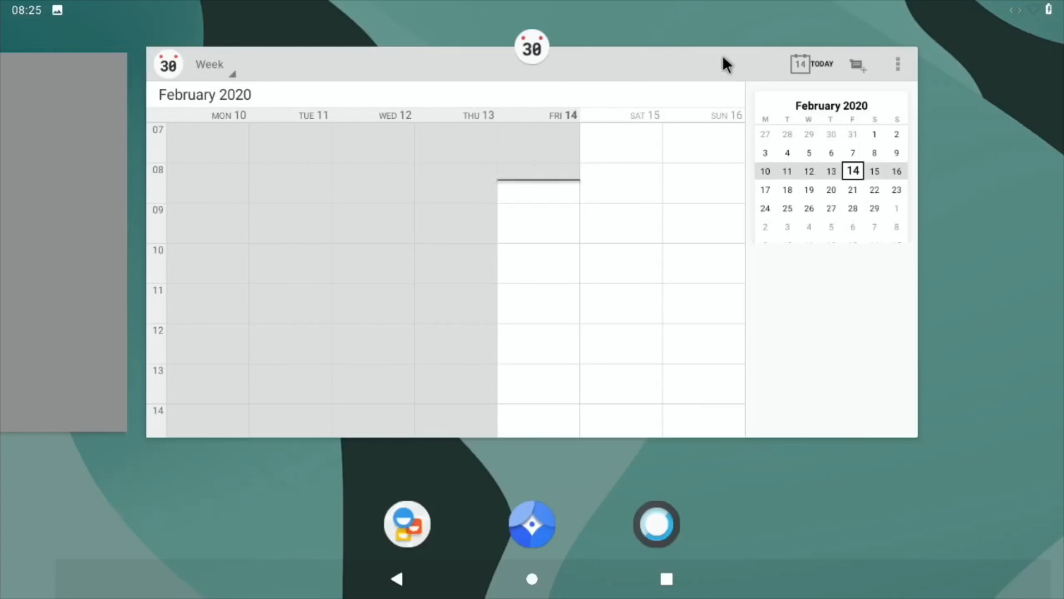
mouse_move(632, 8)
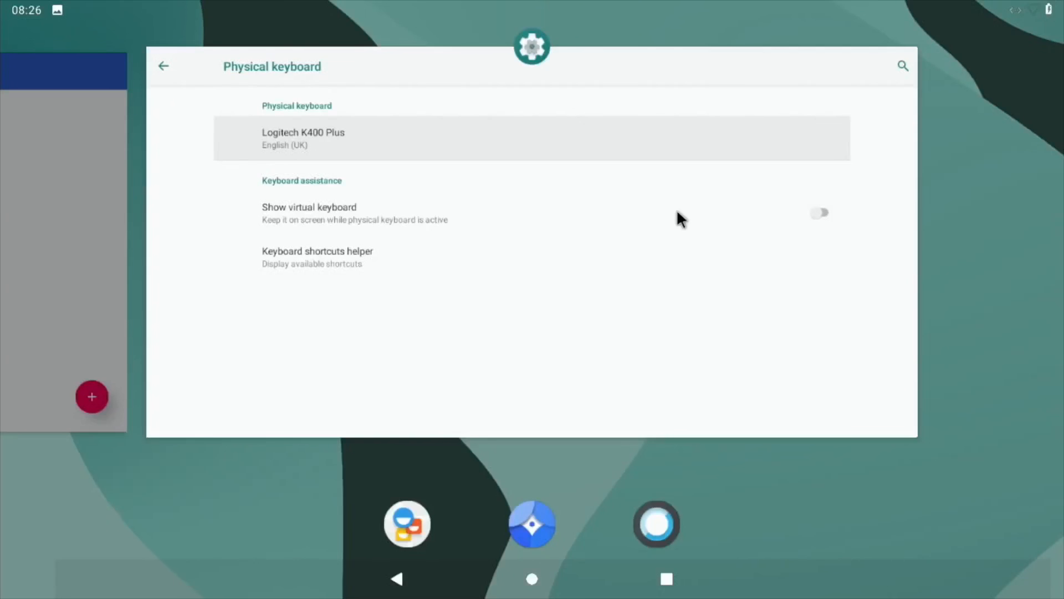
mouse_move(614, 338)
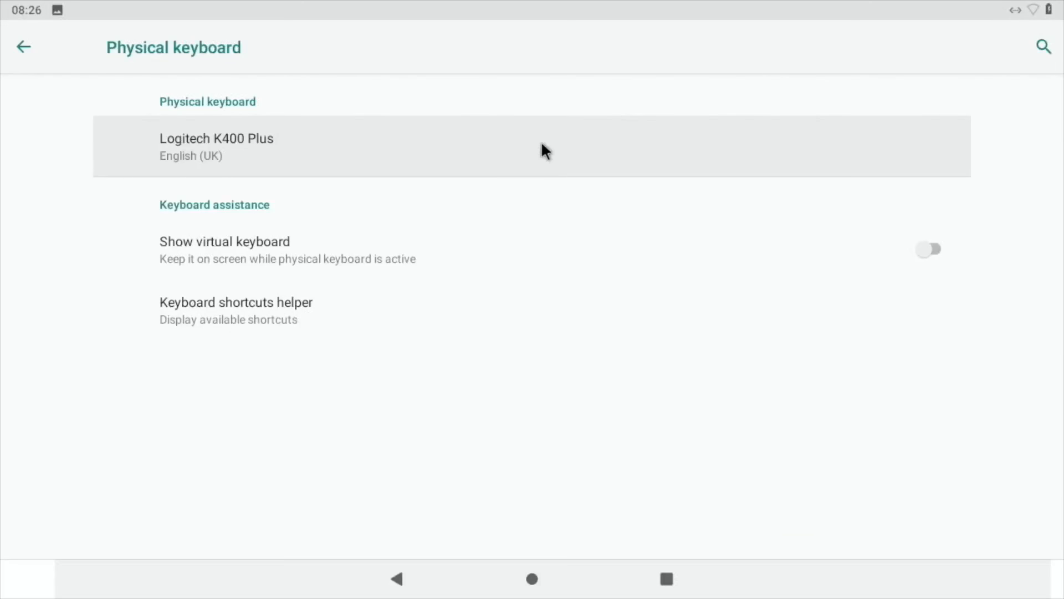
Tap the navigation bar after returning to Physical keyboard settings.
left_click(532, 578)
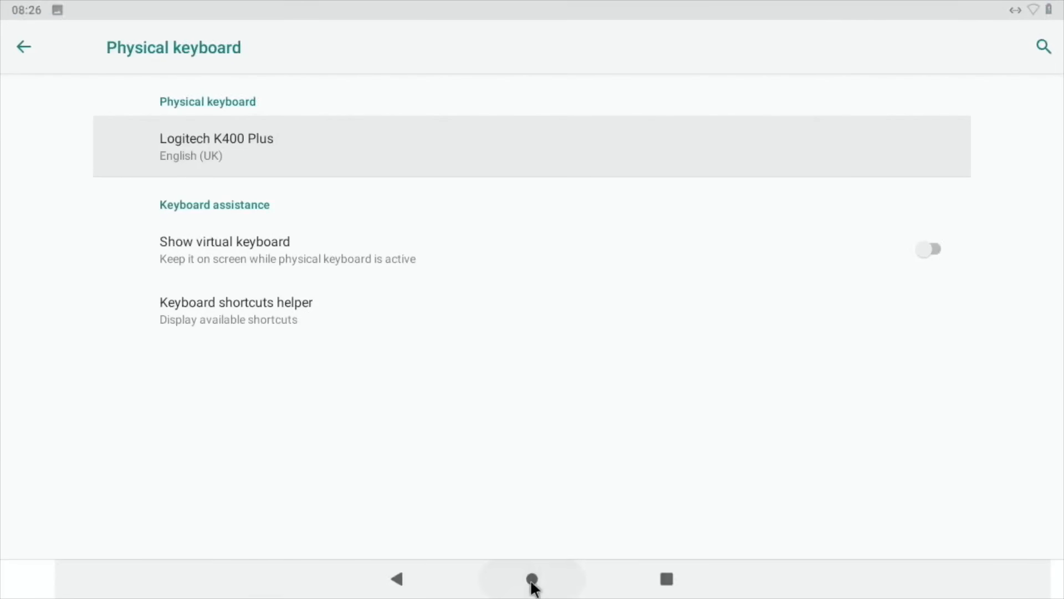
Go to the home screen with the Home button.
left_click(532, 578)
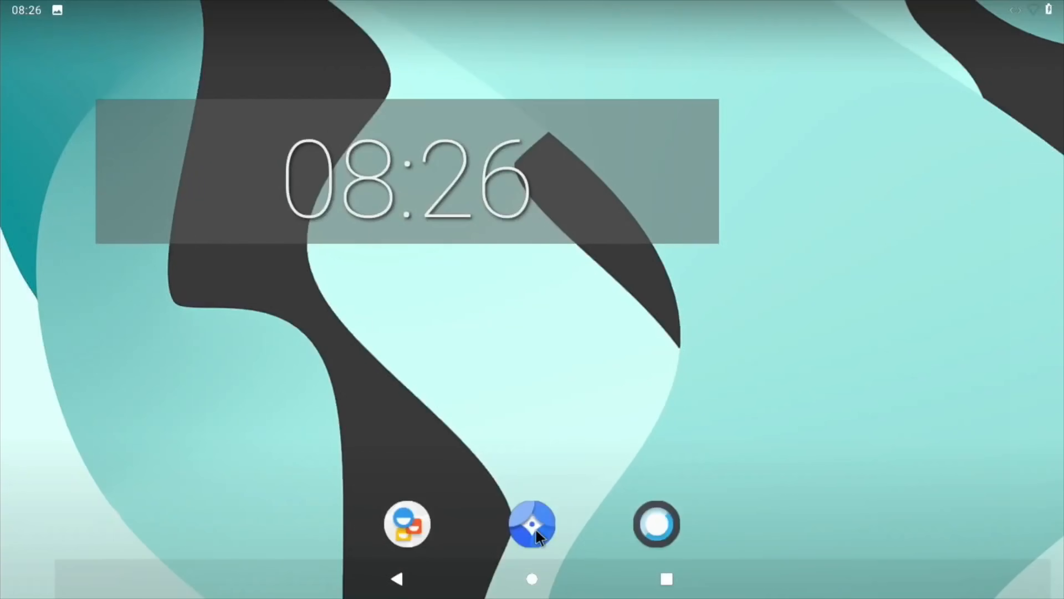
mouse_move(690, 461)
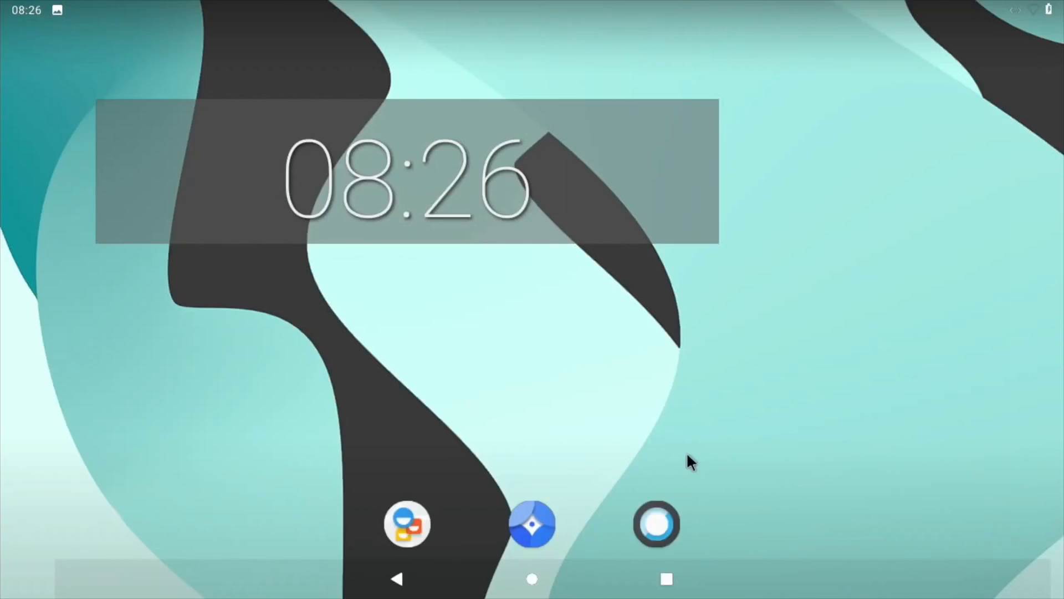
mouse_move(248, 331)
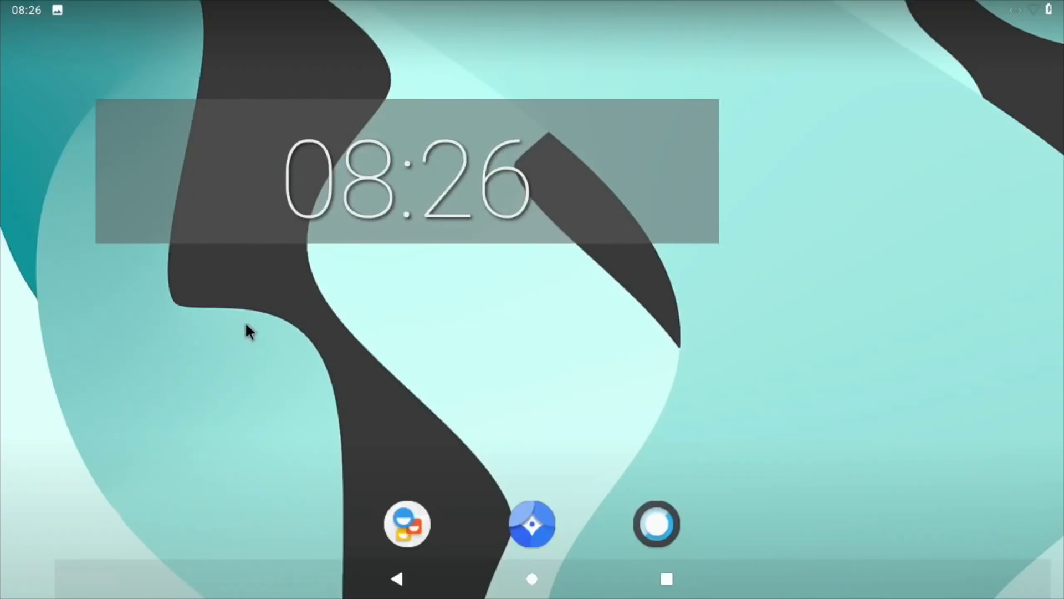
mouse_move(252, 341)
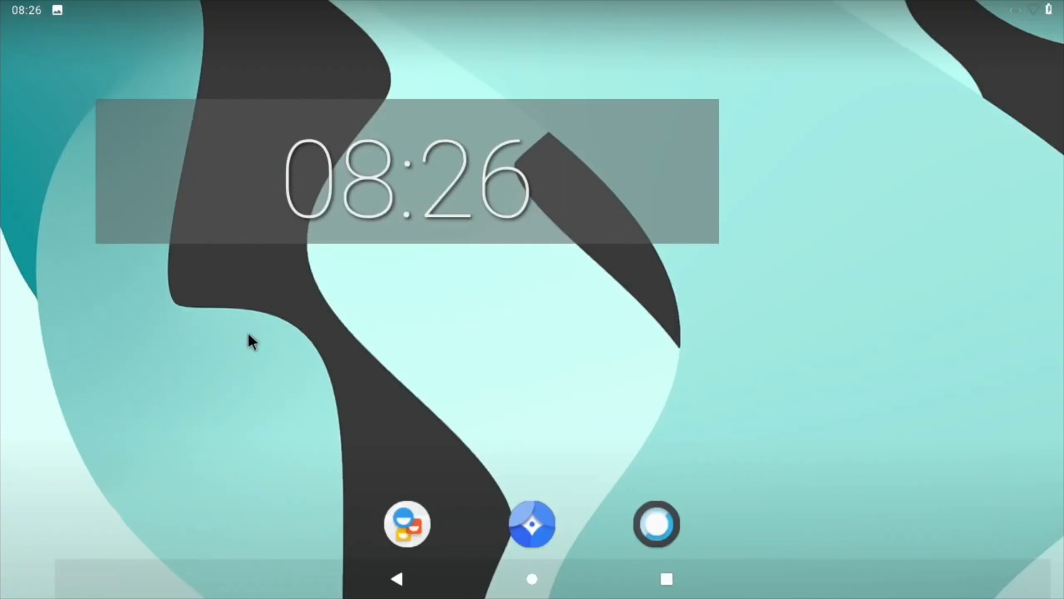
mouse_move(4, 308)
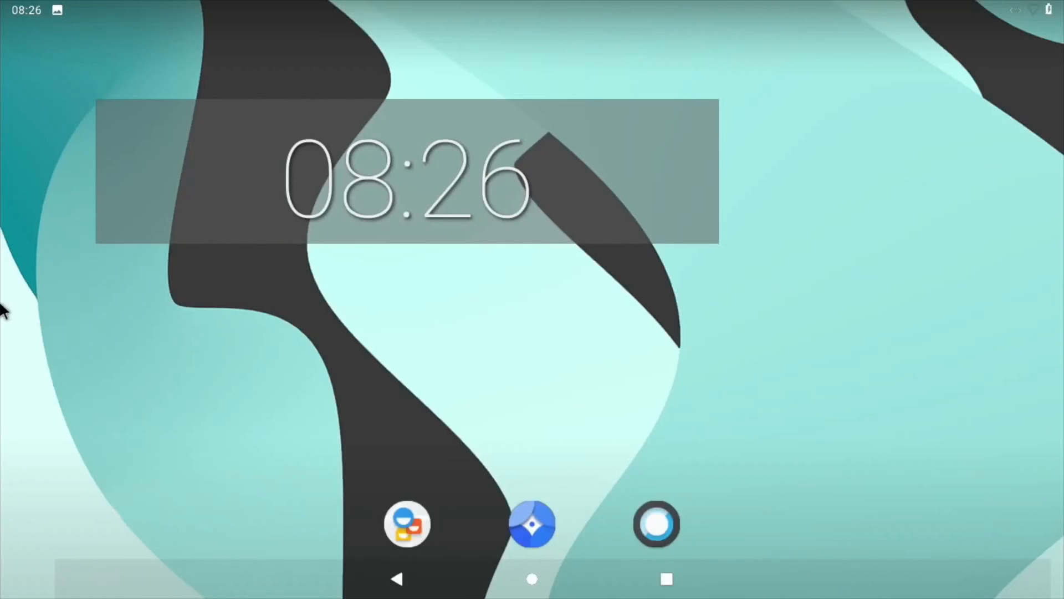
mouse_move(529, 581)
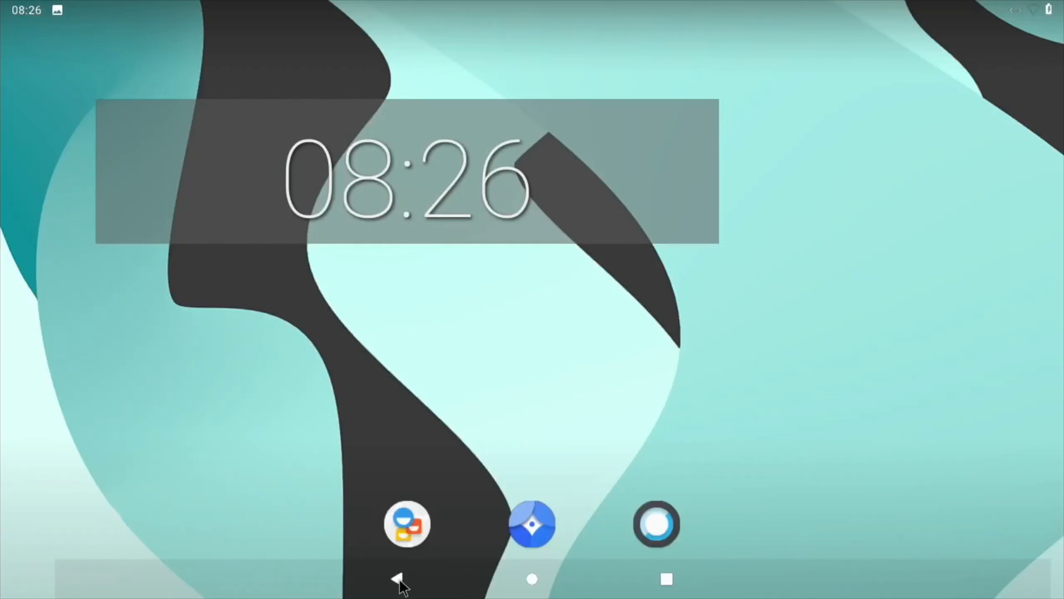
mouse_move(433, 444)
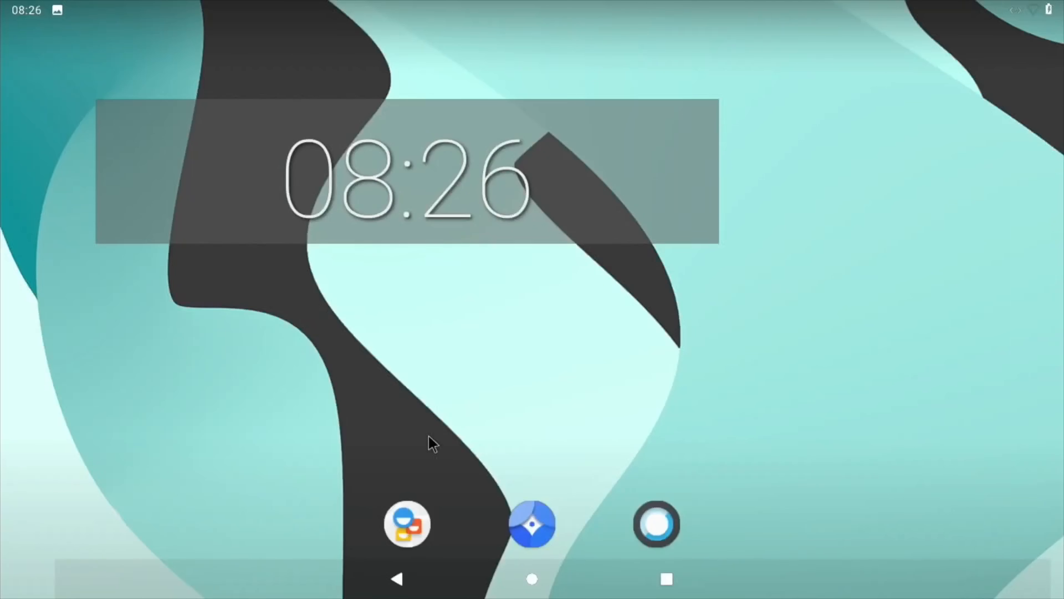
mouse_move(307, 7)
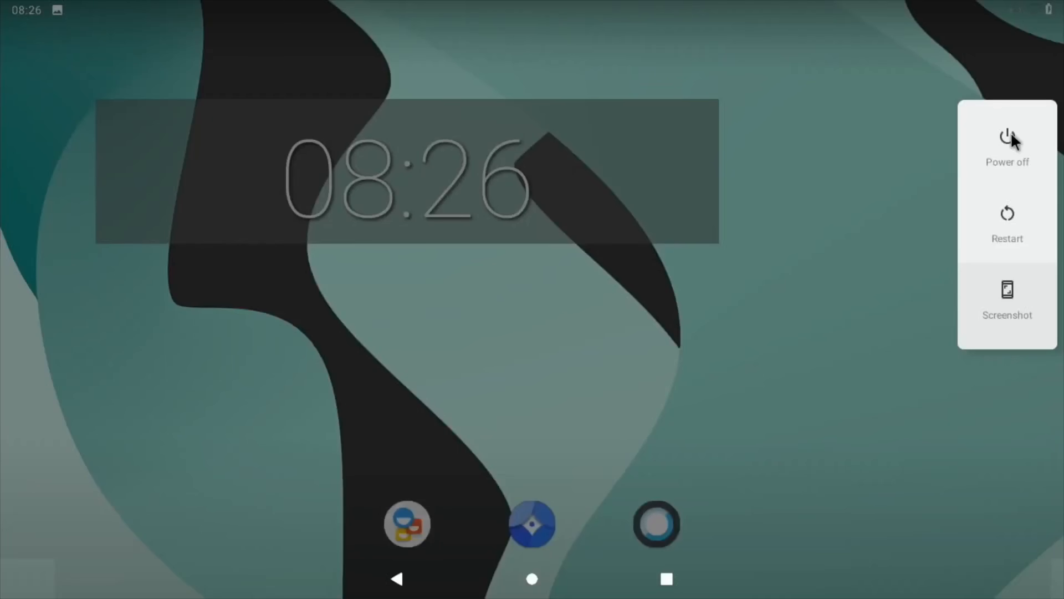
Choose Power off from the power menu.
left_click(1008, 146)
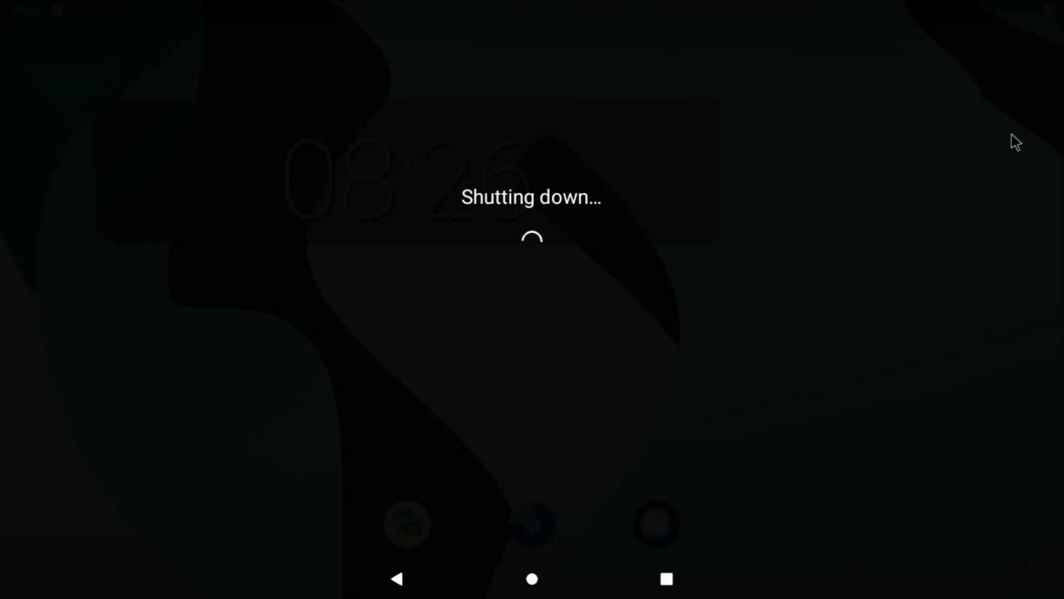